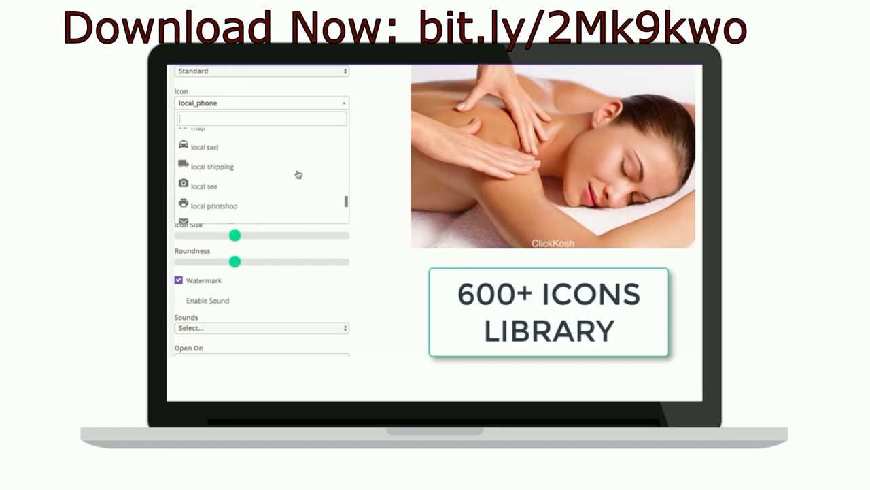
- Caption the massage photo meme 'RELAX' on top and 'YOUR BODY' on the bottom
click(261, 328)
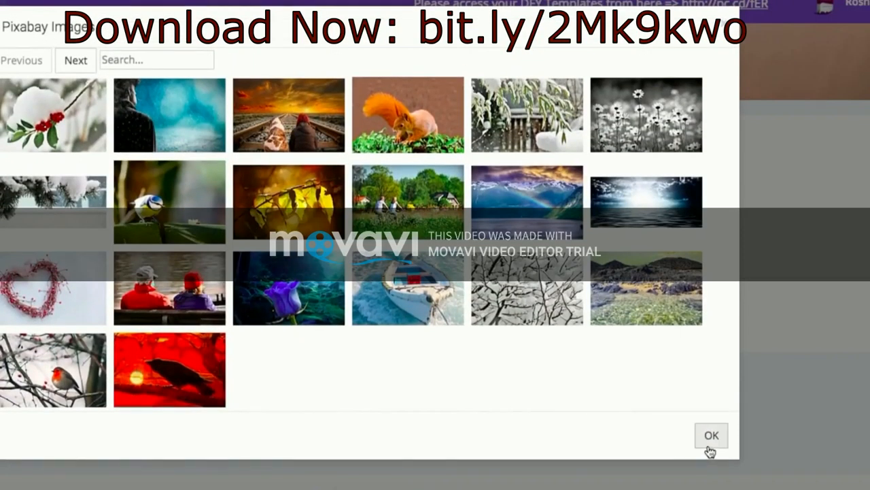
click(711, 435)
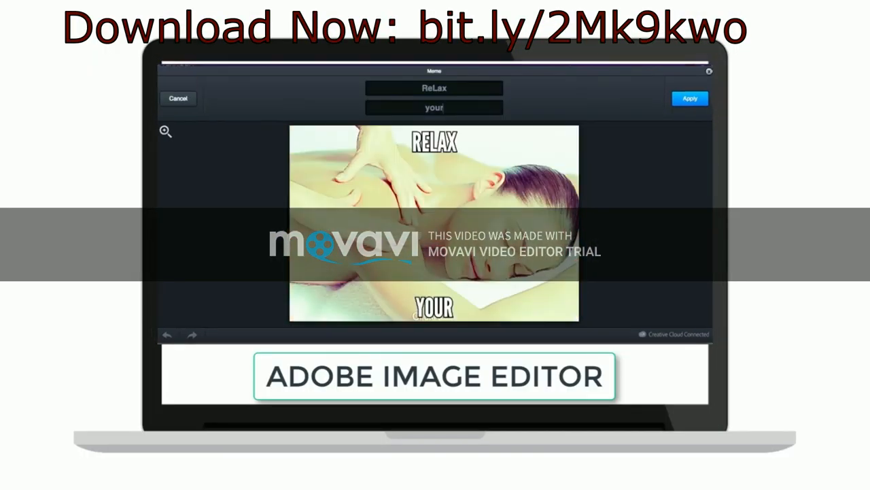
text(body)
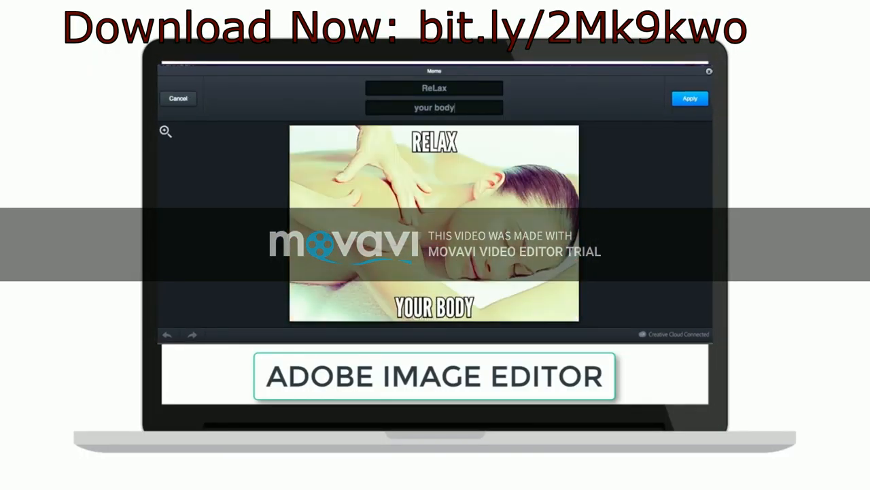